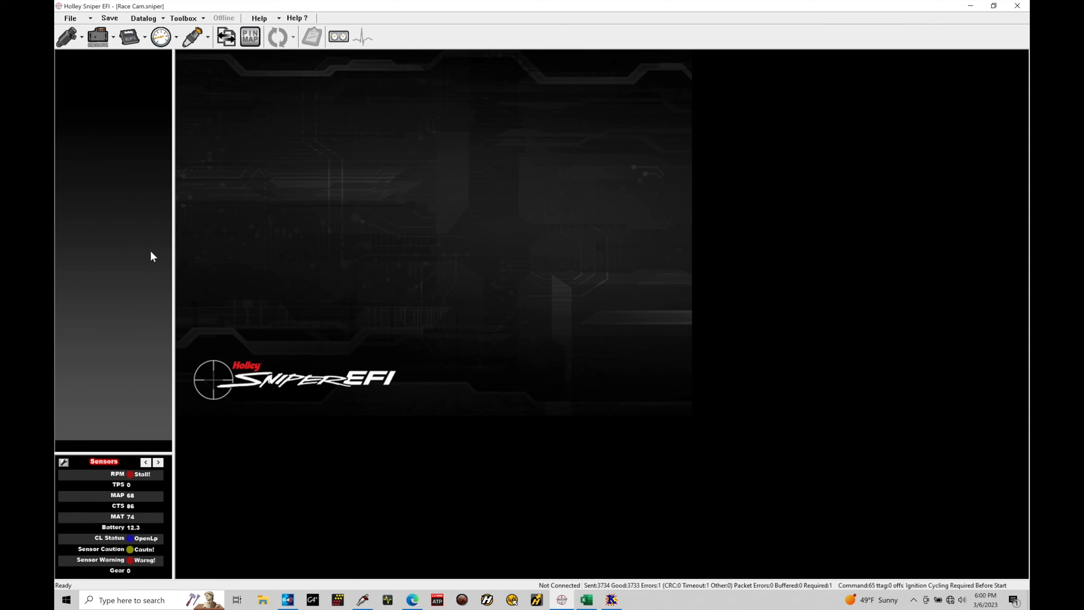
pyautogui.moveTo(181, 64)
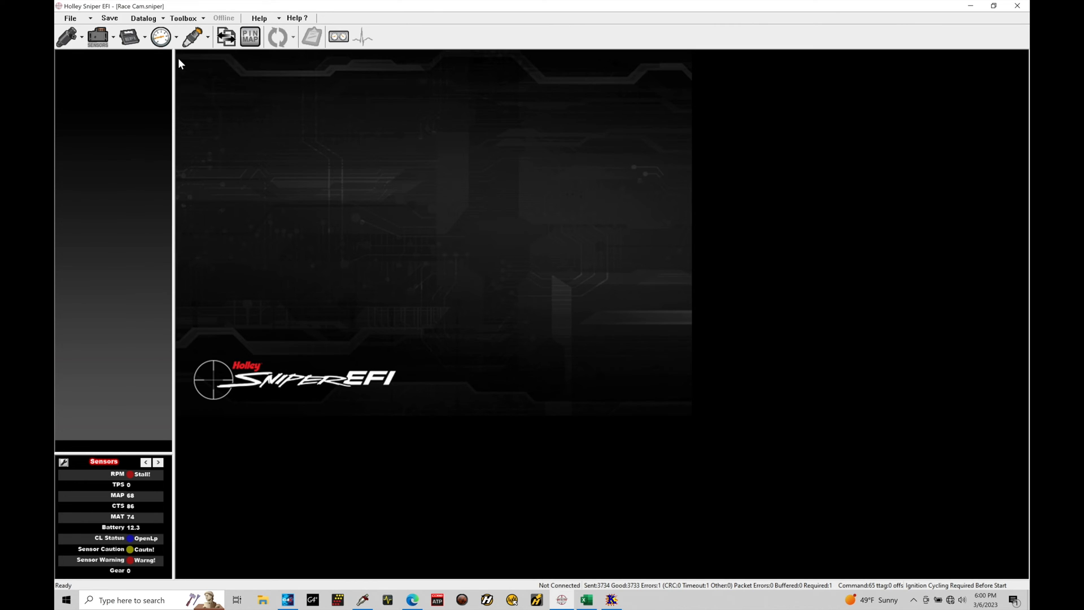
# Step: Choose Enable Advanced from the Toolbox menu, raising the Advanced ICF warning
pyautogui.click(183, 17)
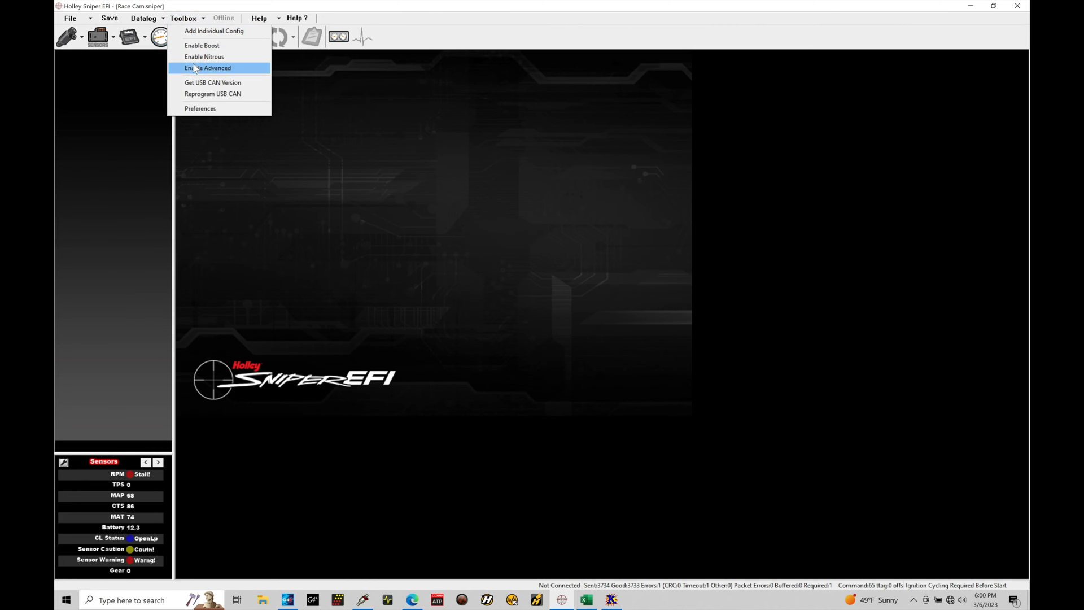
pyautogui.click(208, 68)
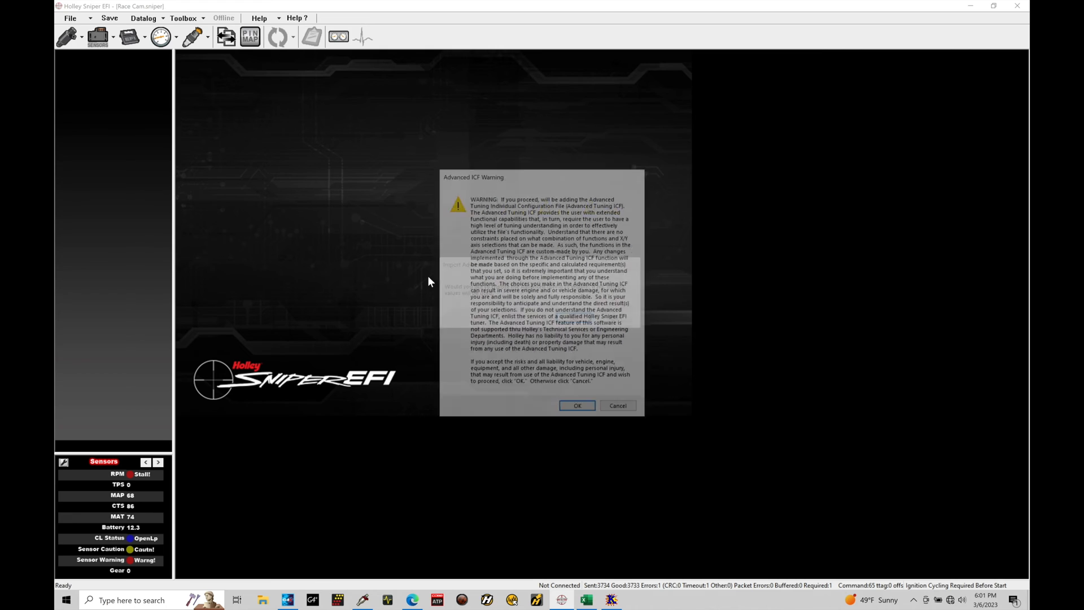
# Step: Accept the Advanced ICF warning and answer the Import Advanced prompt to finish enabling
pyautogui.click(577, 405)
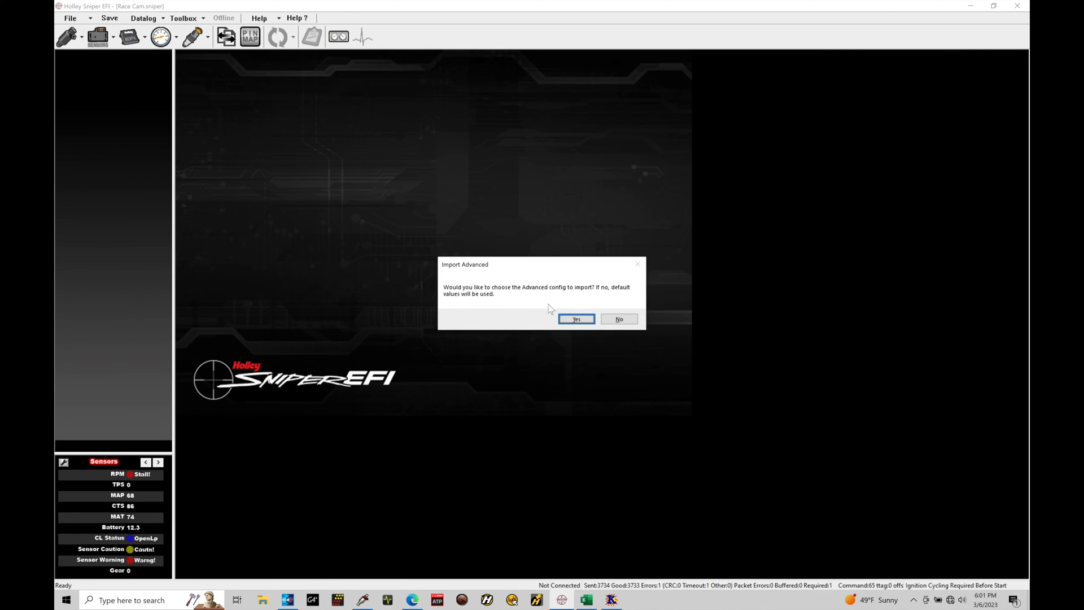
pyautogui.moveTo(573, 306)
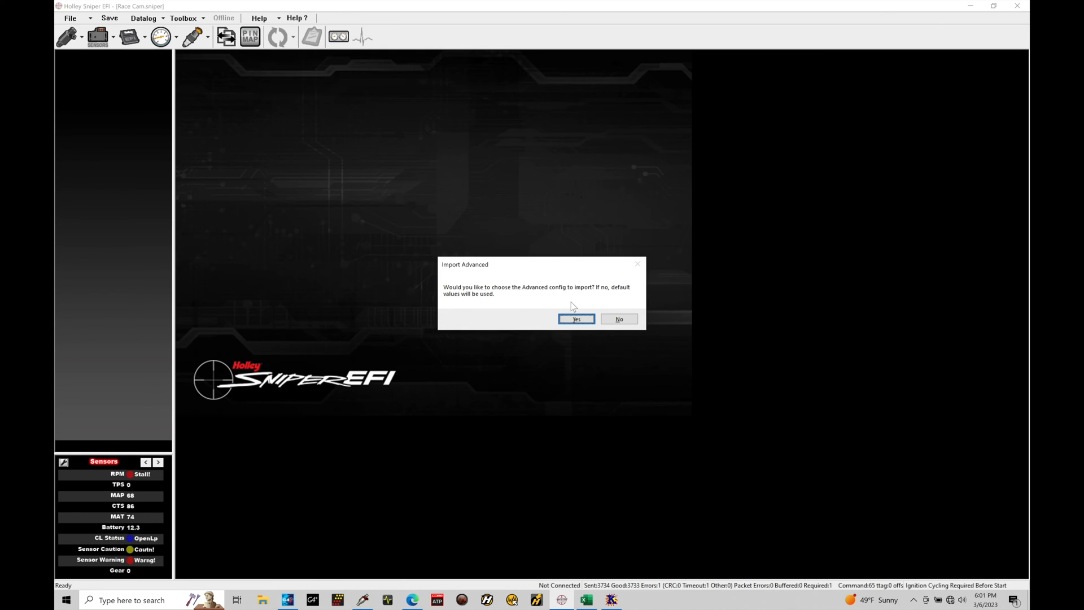
pyautogui.click(576, 319)
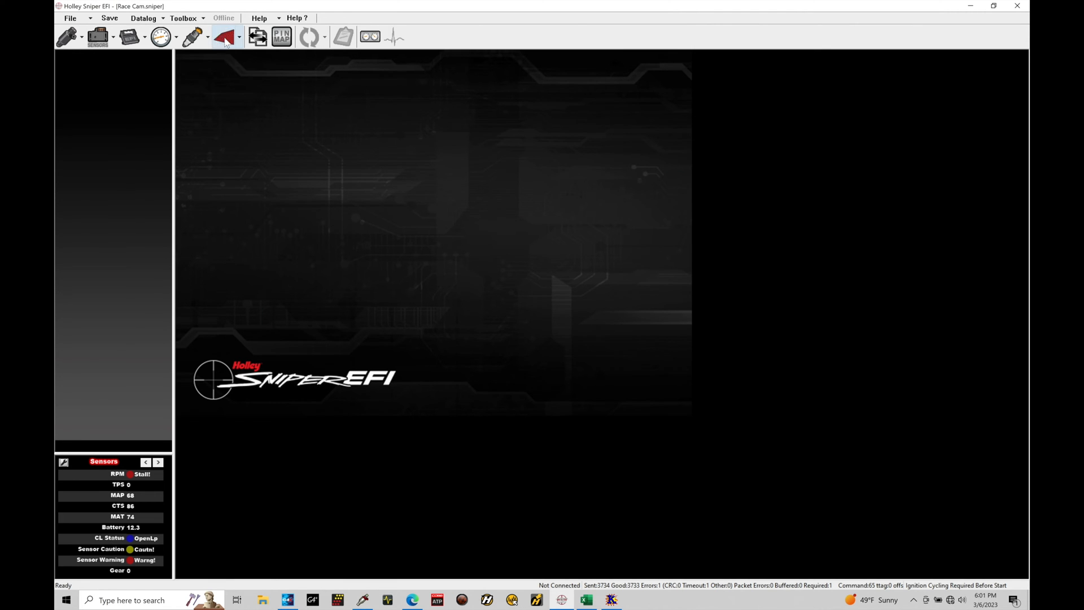
# Step: Show the Advanced 1D Tables editor with Table #1's setup and flow offset graph
pyautogui.click(223, 36)
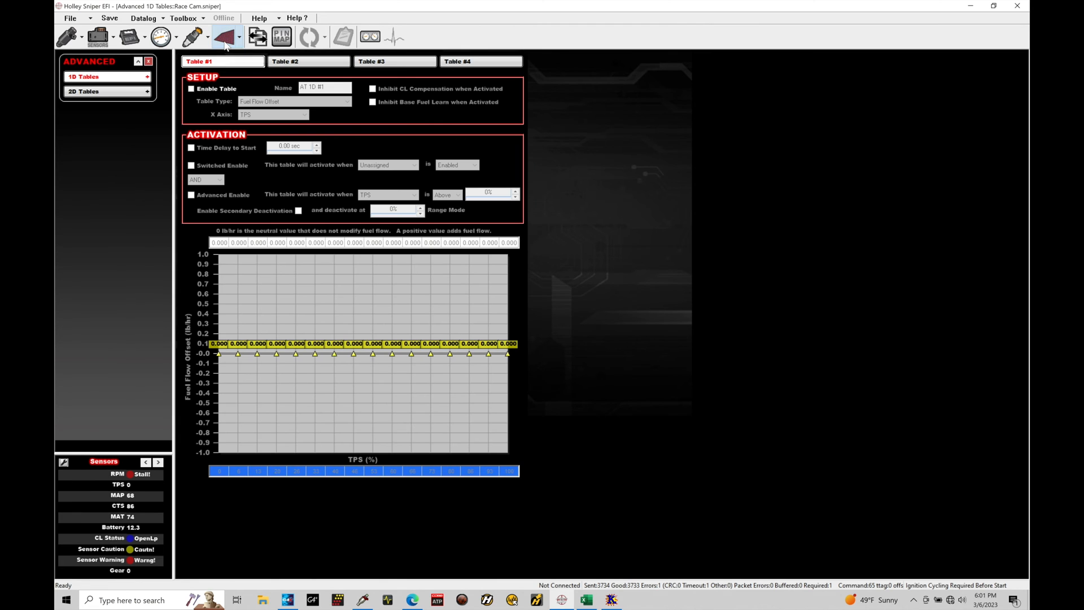
pyautogui.moveTo(111, 87)
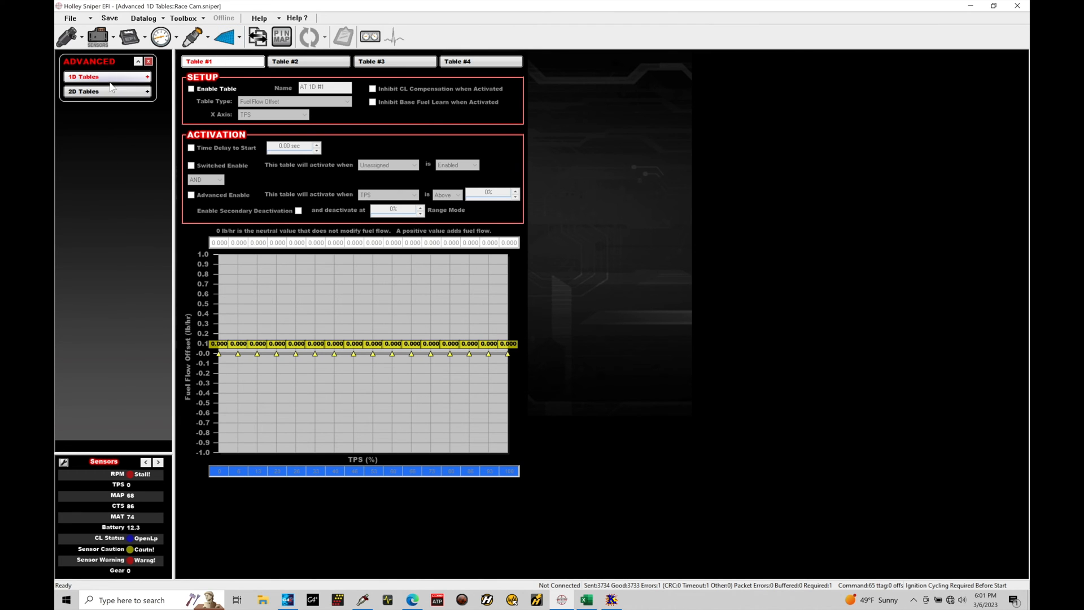
pyautogui.moveTo(104, 117)
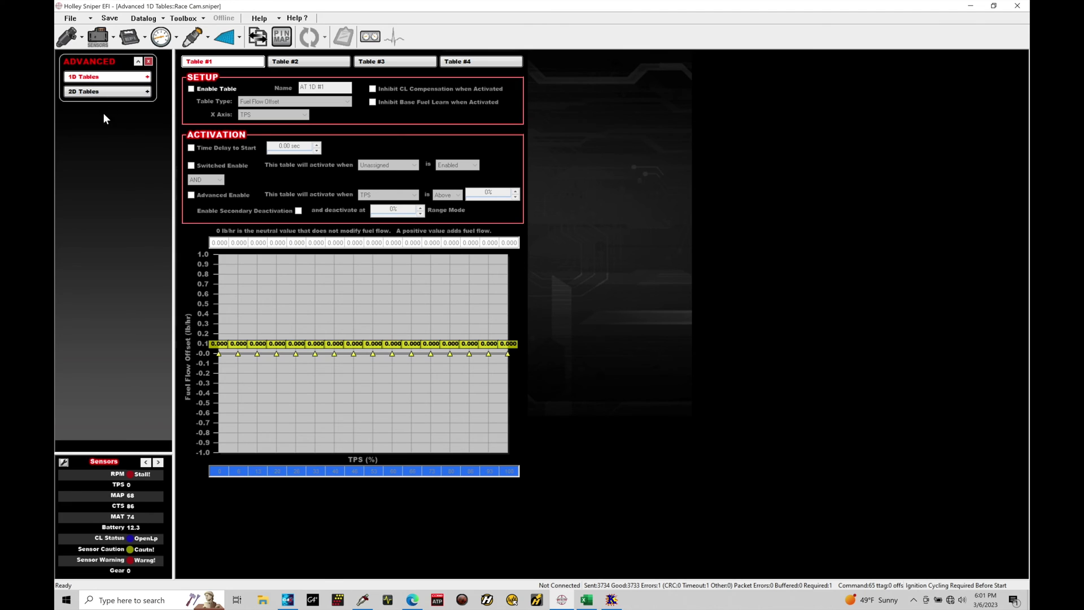
pyautogui.moveTo(231, 196)
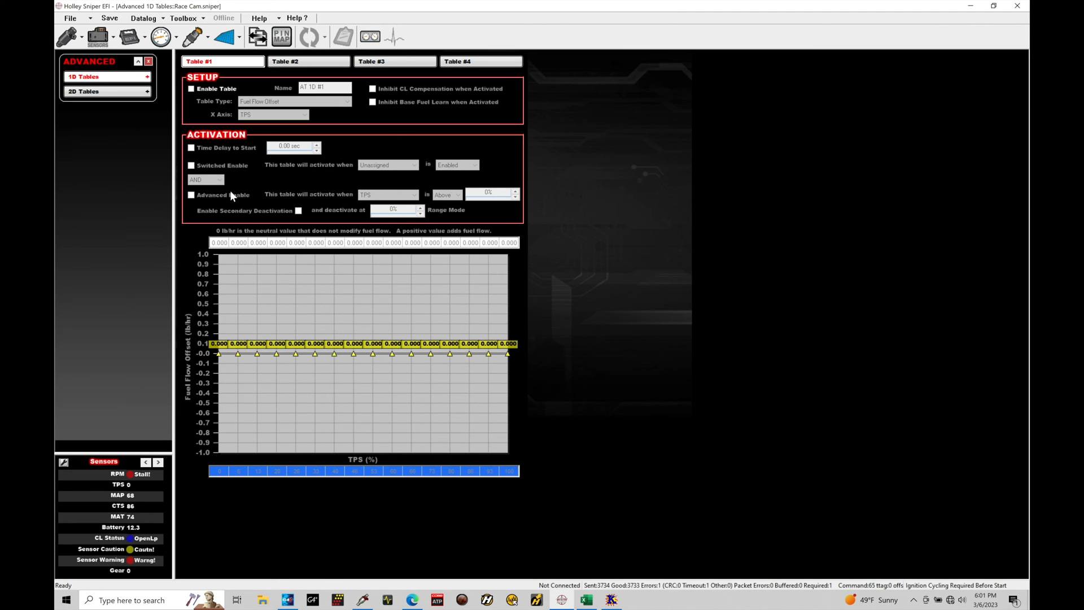
pyautogui.moveTo(249, 123)
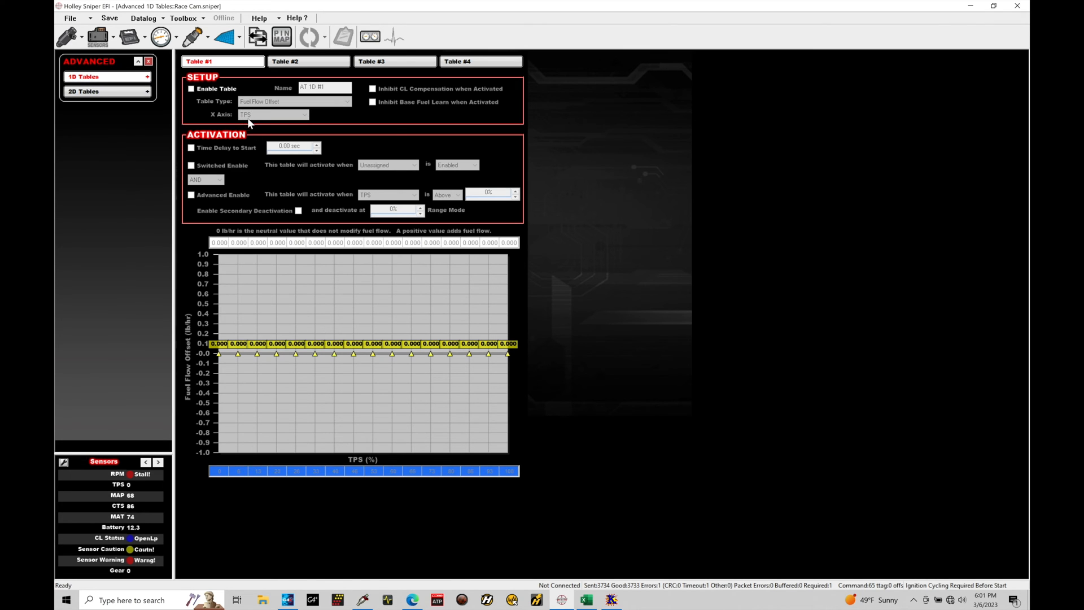
pyautogui.moveTo(291, 216)
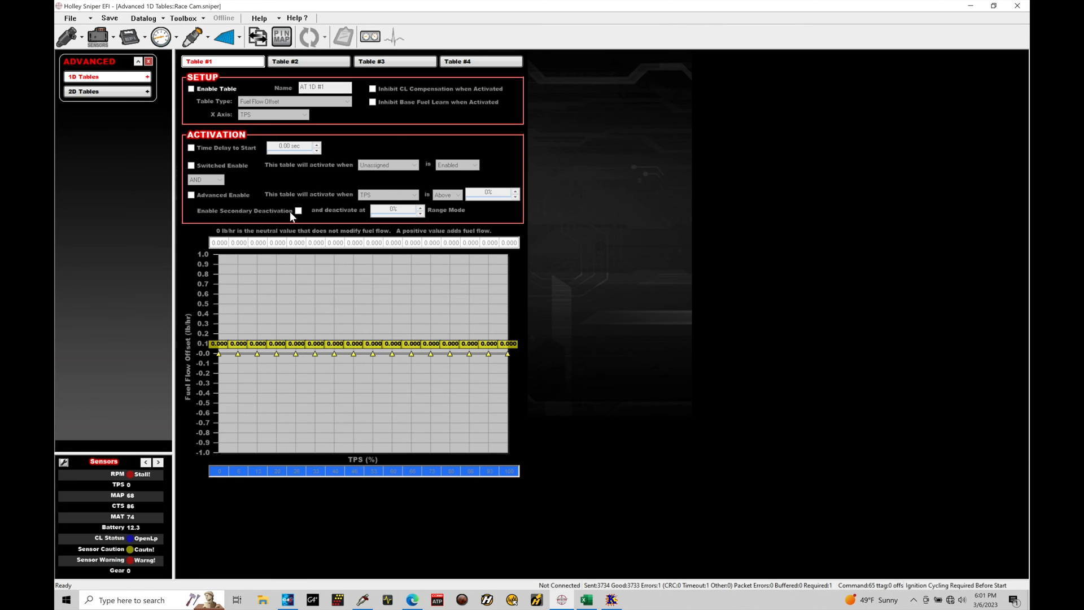
pyautogui.moveTo(362, 250)
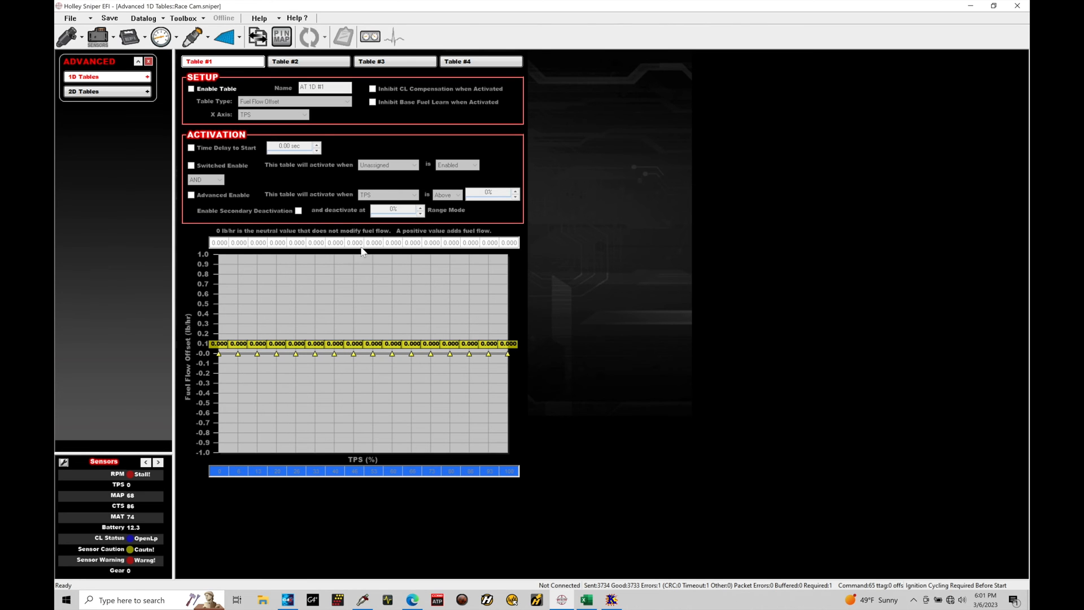
pyautogui.moveTo(226, 165)
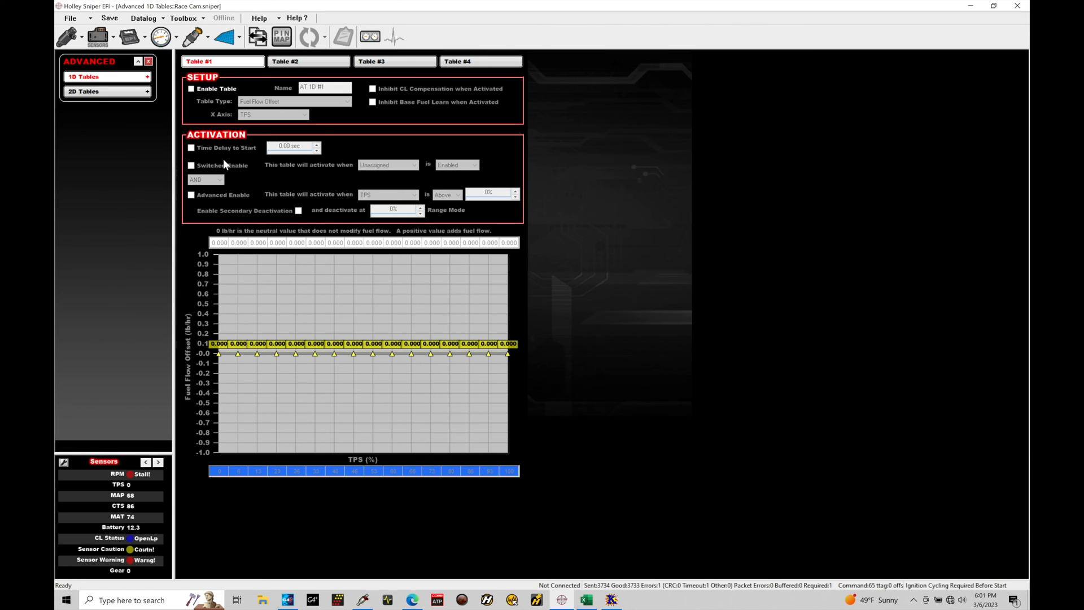
# Step: Show the Advanced 2D Tables editor with Table #1's TPS-by-MAP grid
pyautogui.click(85, 91)
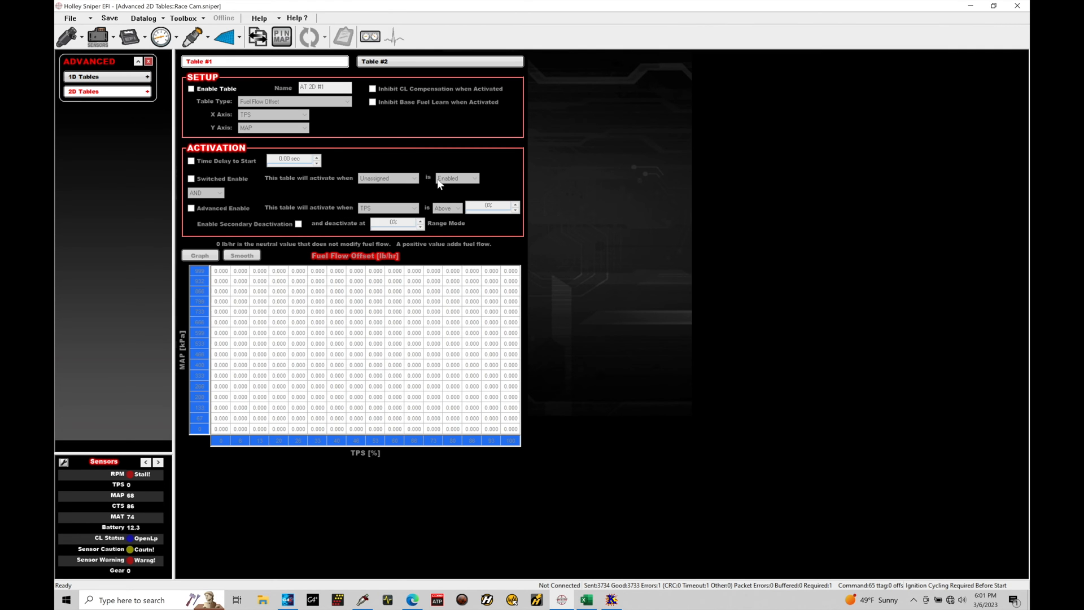
pyautogui.moveTo(236, 355)
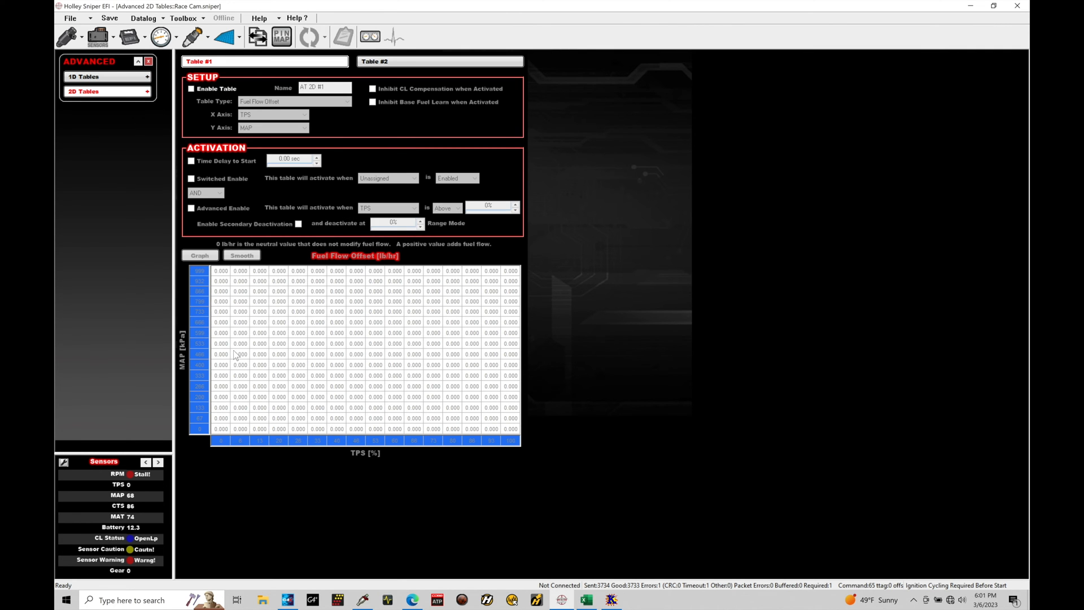
pyautogui.moveTo(297, 332)
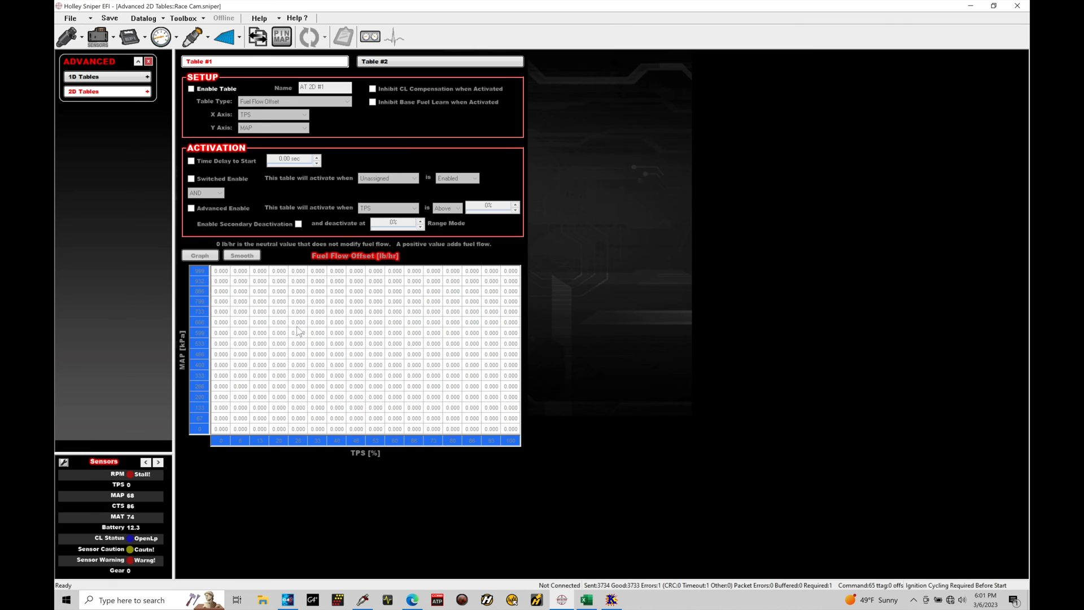
pyautogui.moveTo(334, 387)
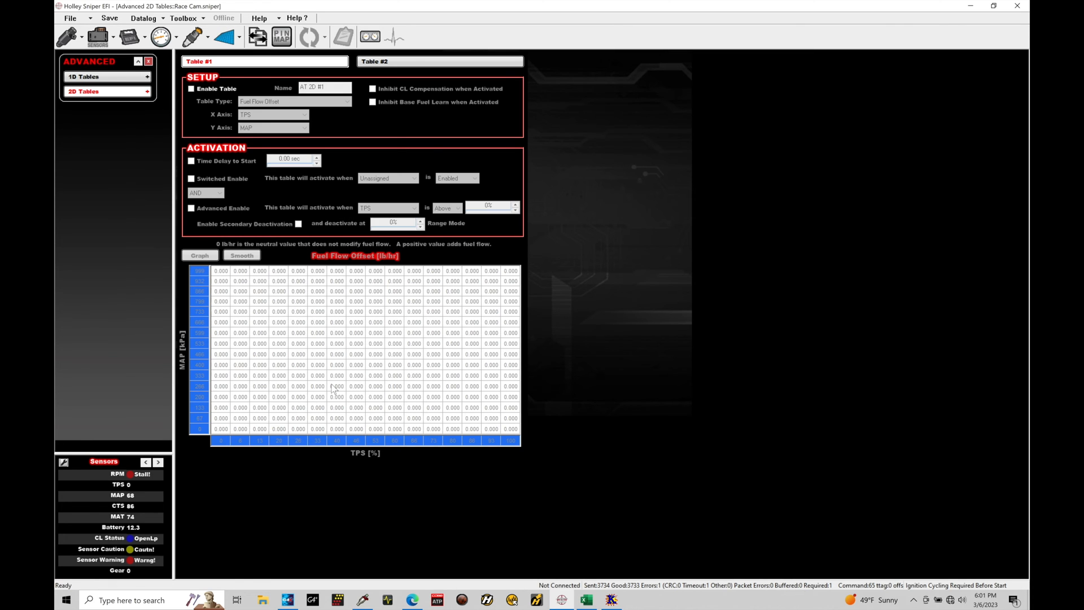
# Step: Return to the 1D Tables and show Table #2's setup and graph
pyautogui.click(83, 76)
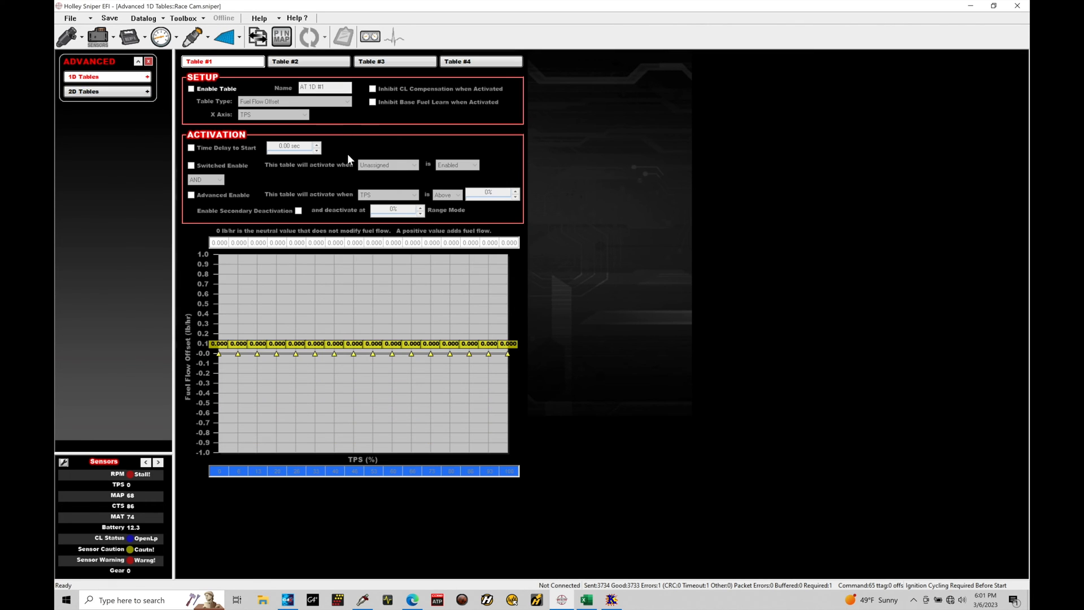
pyautogui.moveTo(334, 248)
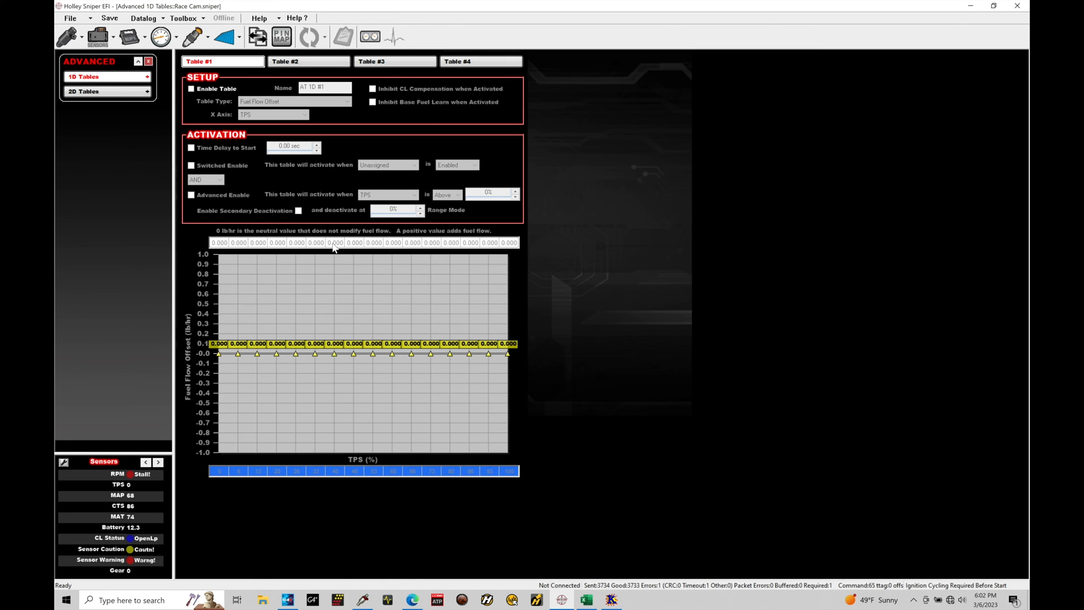
pyautogui.moveTo(233, 61)
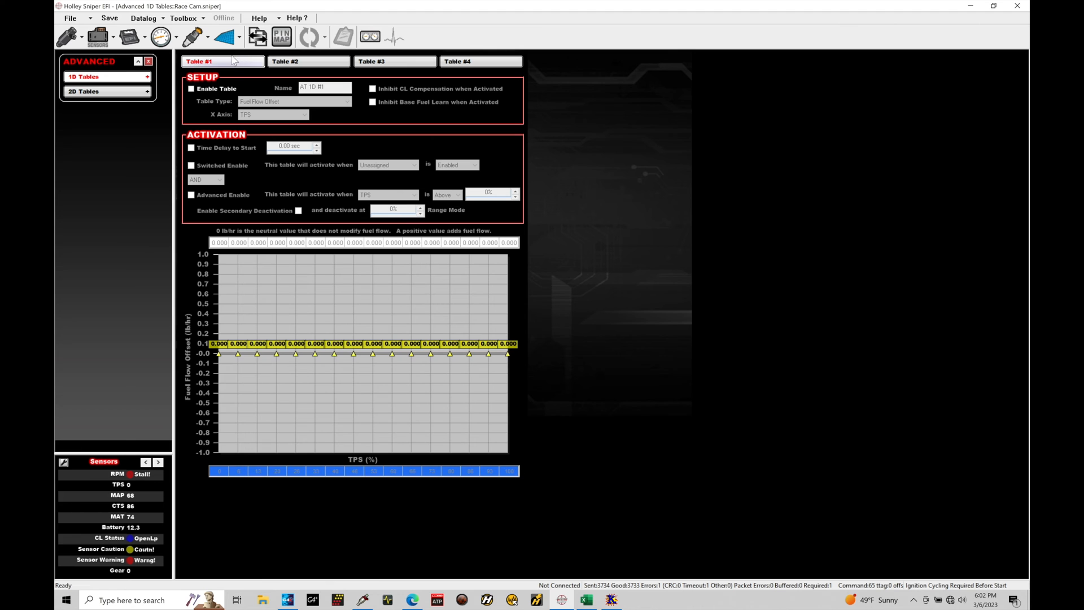
pyautogui.click(394, 61)
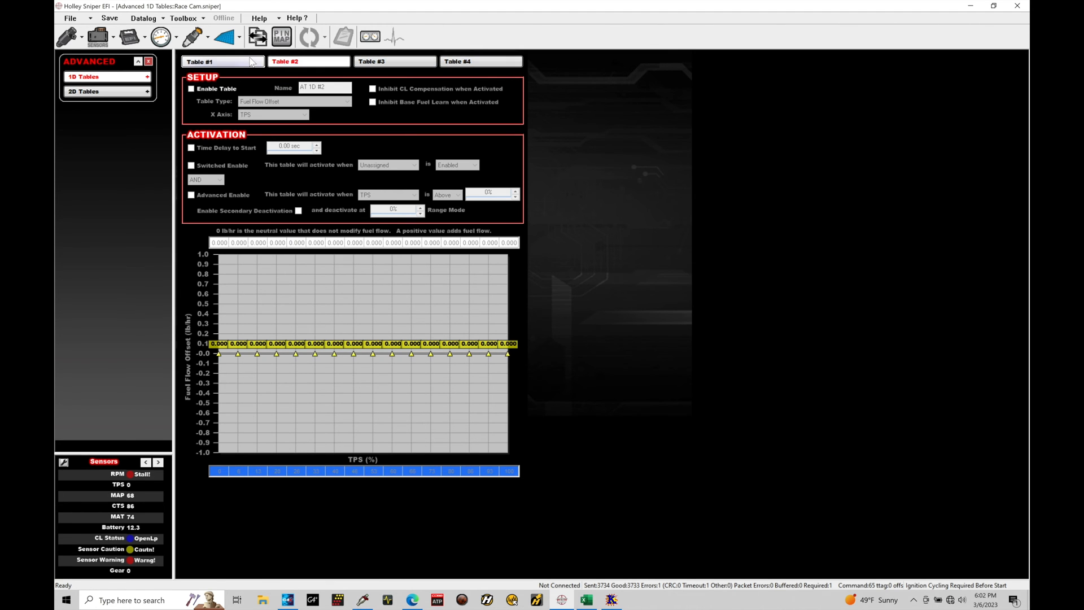
# Step: Enable 1D Table #1 and select its default name for replacement
pyautogui.click(222, 61)
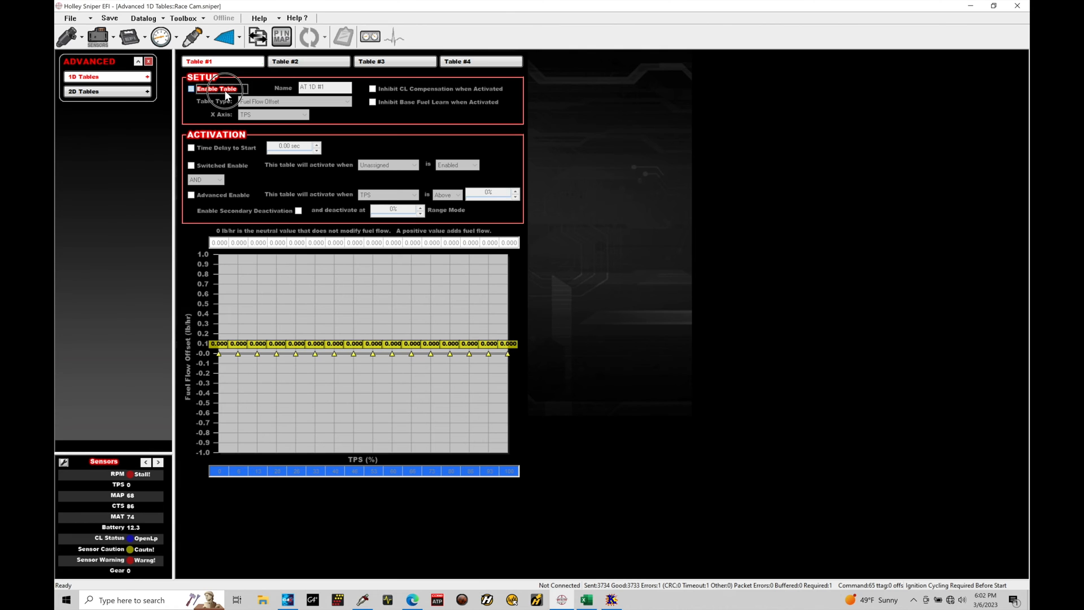
pyautogui.click(192, 88)
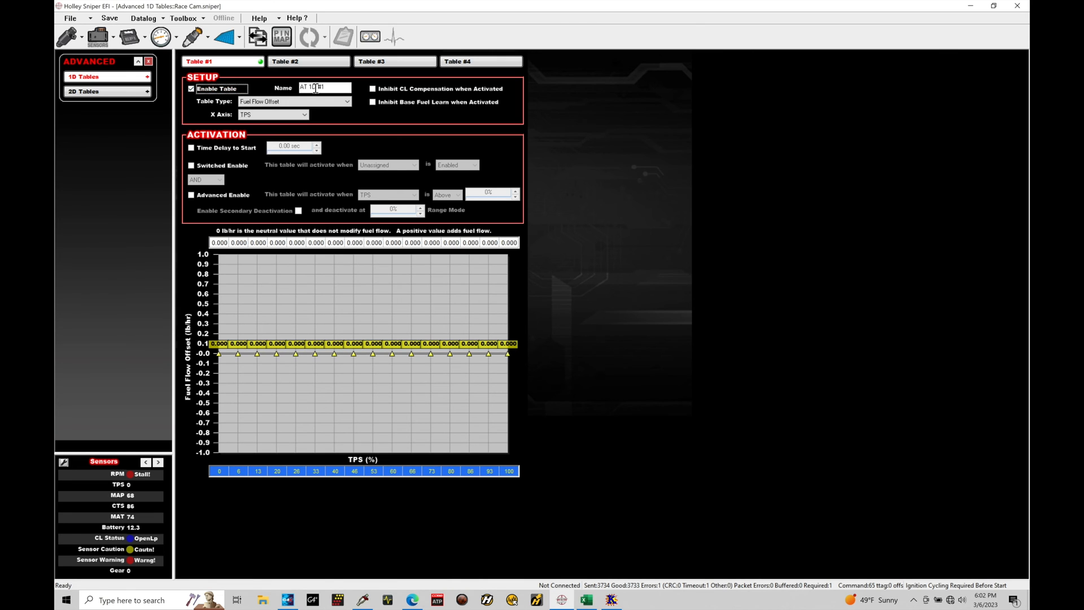
pyautogui.tripleClick(324, 87)
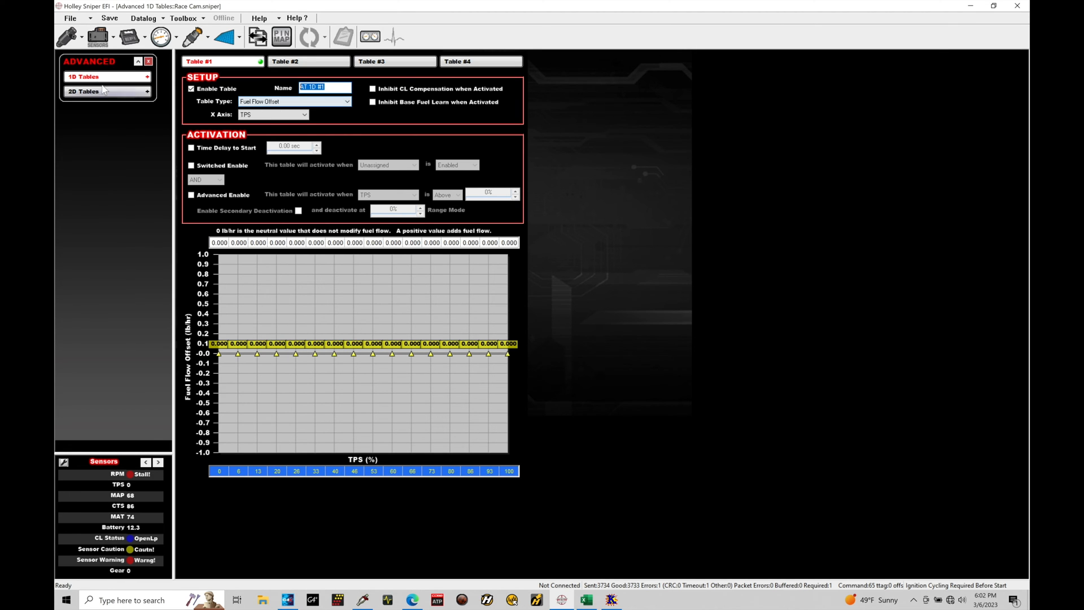
pyautogui.click(84, 76)
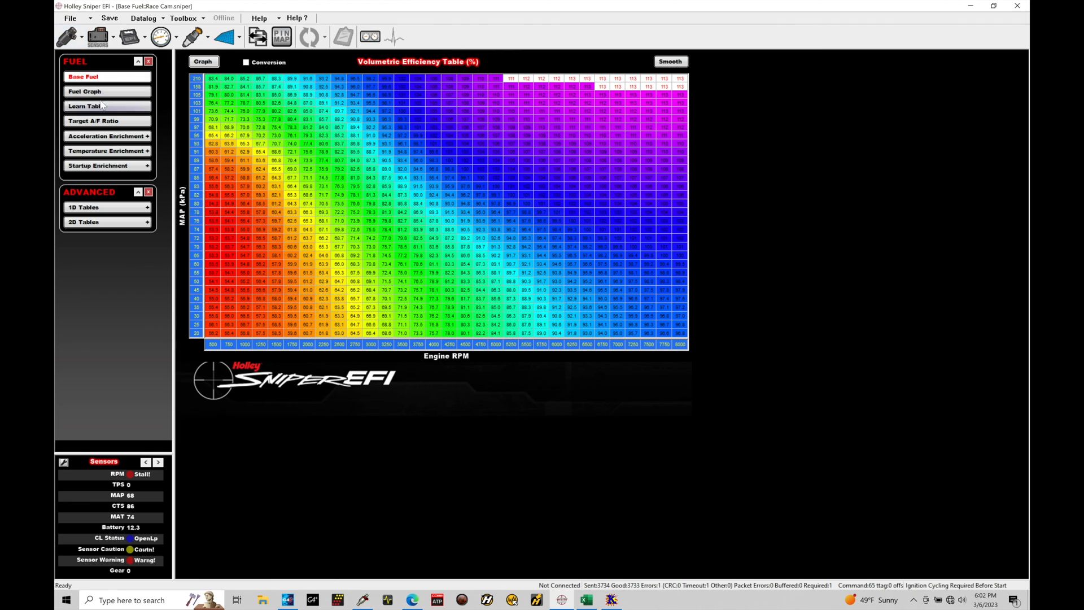
pyautogui.moveTo(101, 179)
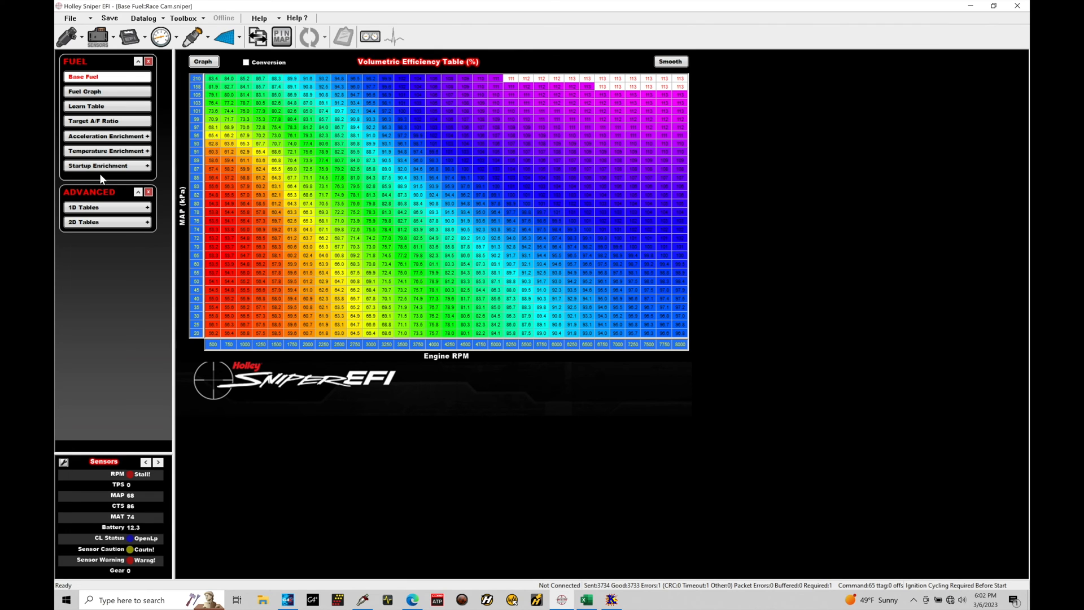
pyautogui.moveTo(368, 194)
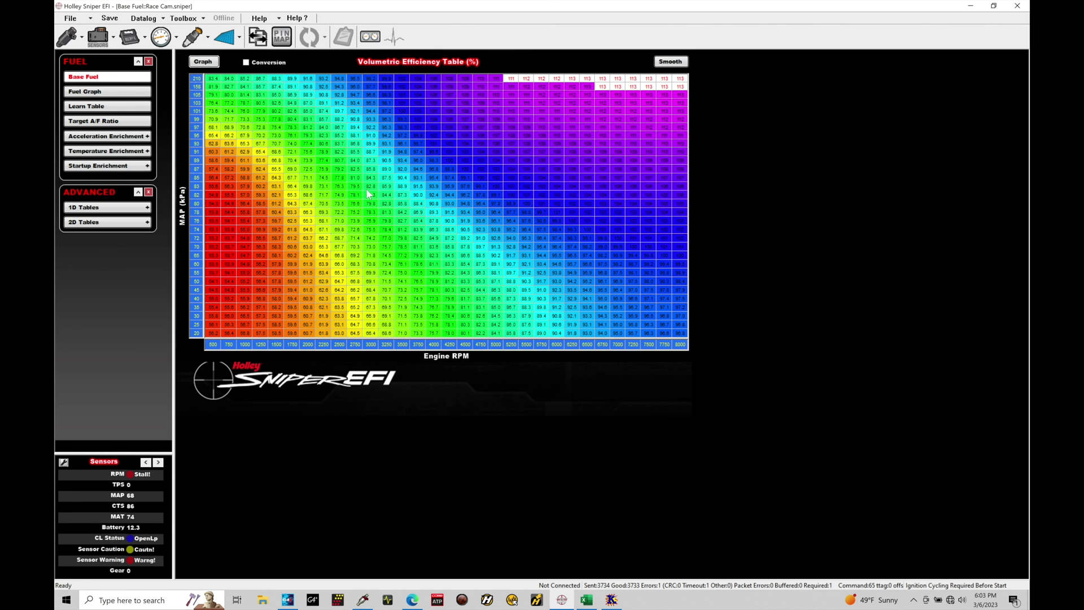
pyautogui.moveTo(390, 222)
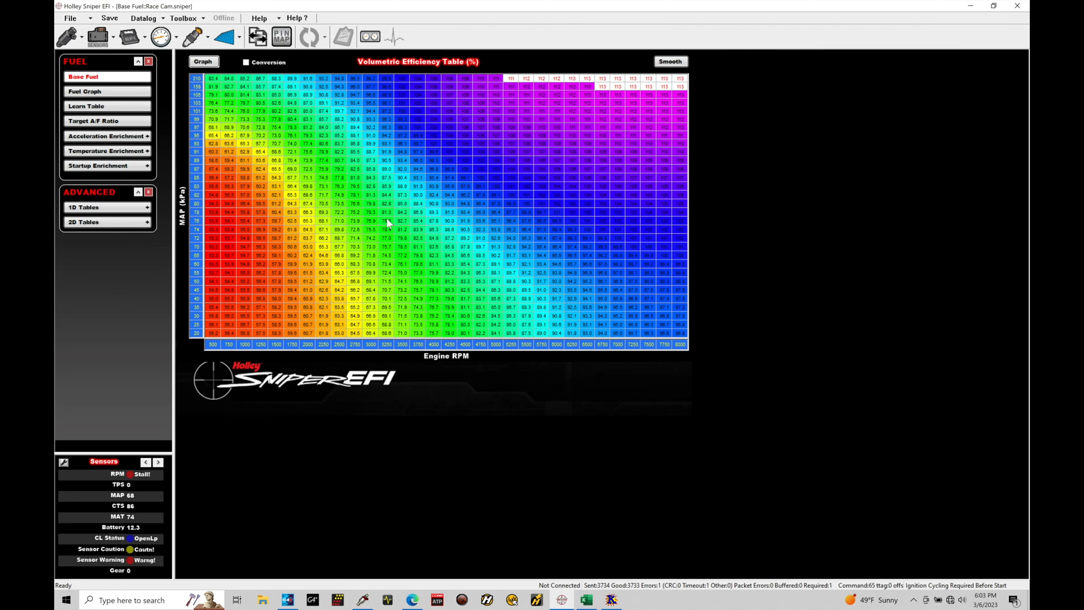
pyautogui.click(82, 208)
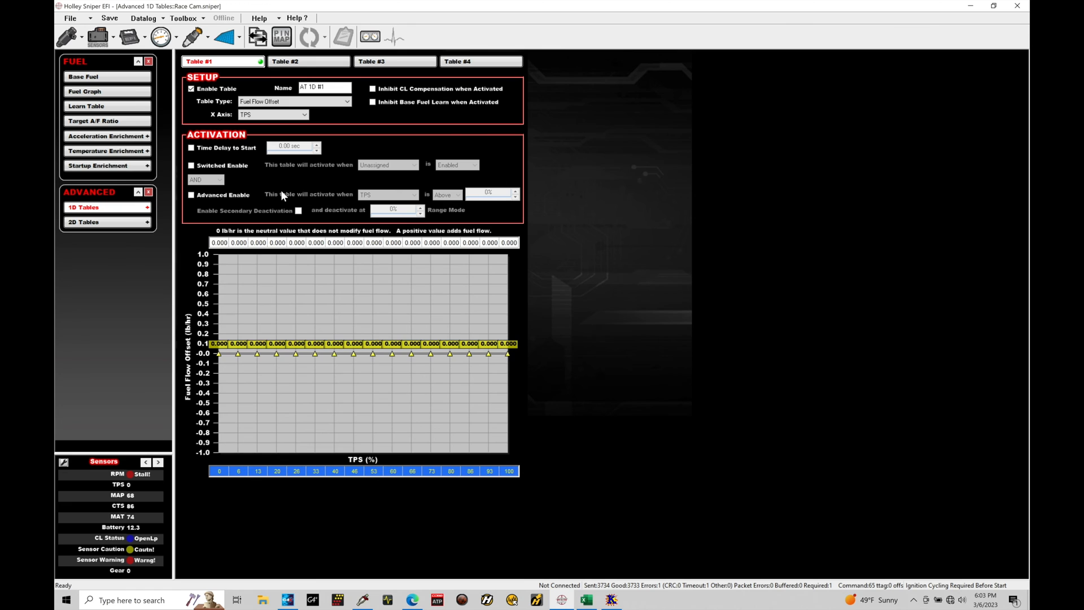
pyautogui.moveTo(345, 254)
pyautogui.write('E')
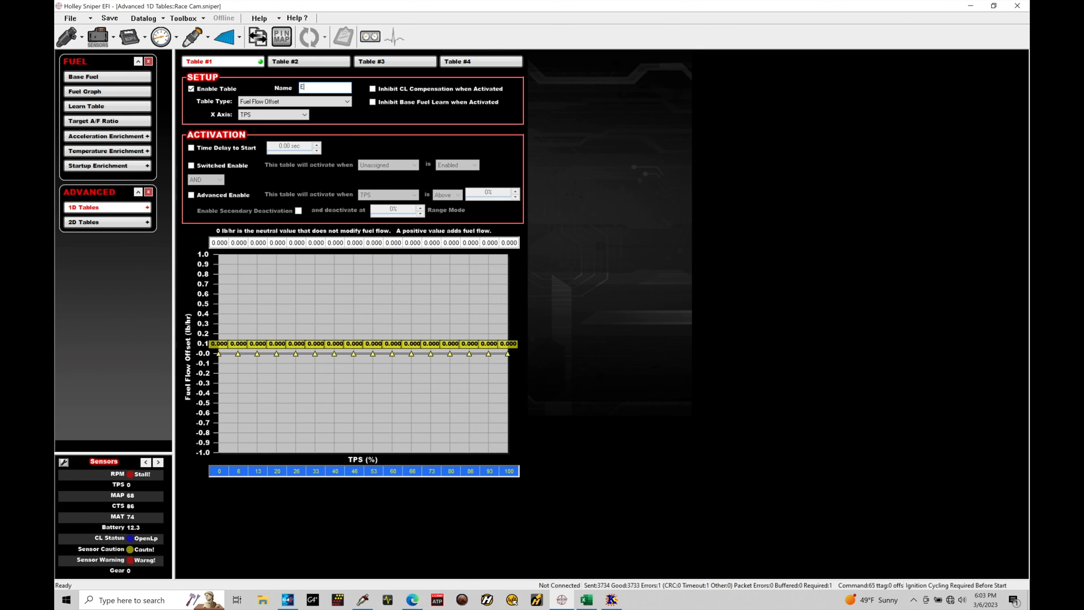
# Step: Enter 'E85 Fuel Comp' as the name of 1D Table #1
pyautogui.write('85 Fuel Comp')
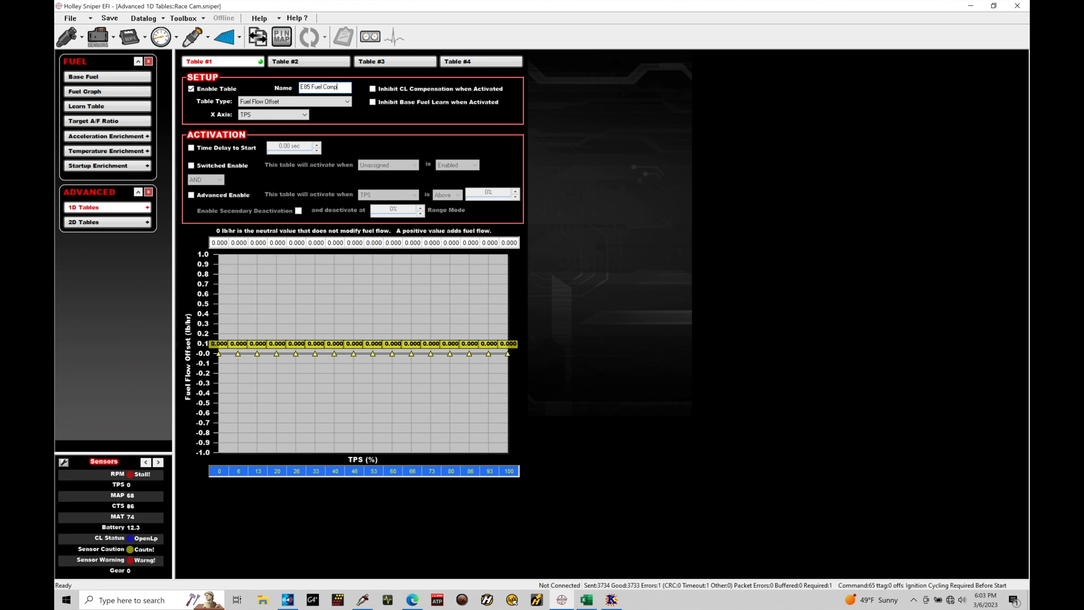
# Step: List the table type choices for E85 Fuel Comp, including Fuel Flow Multiplier
pyautogui.click(343, 102)
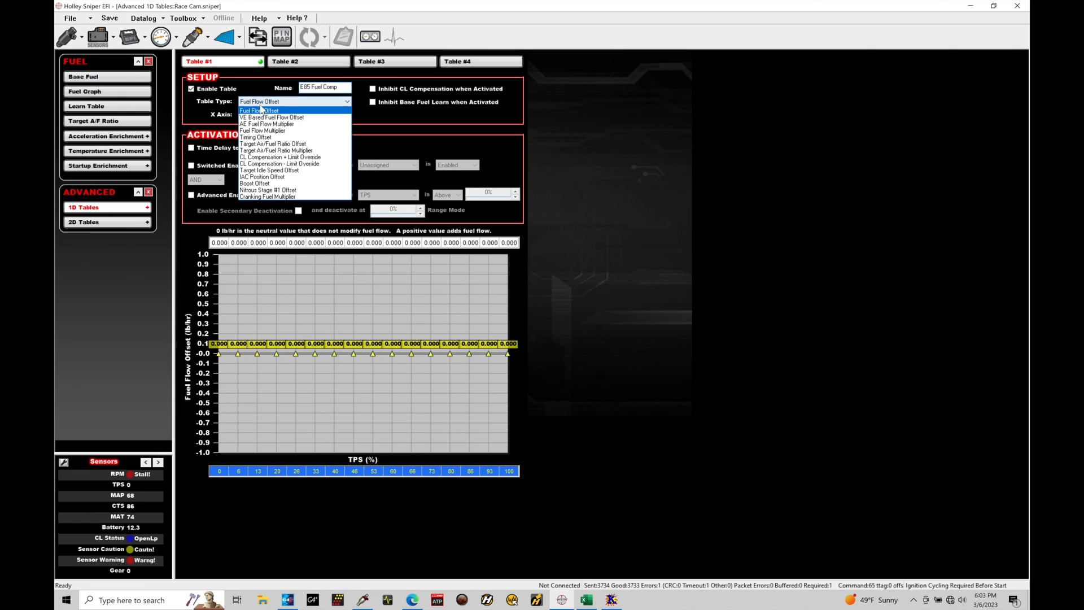
pyautogui.moveTo(263, 130)
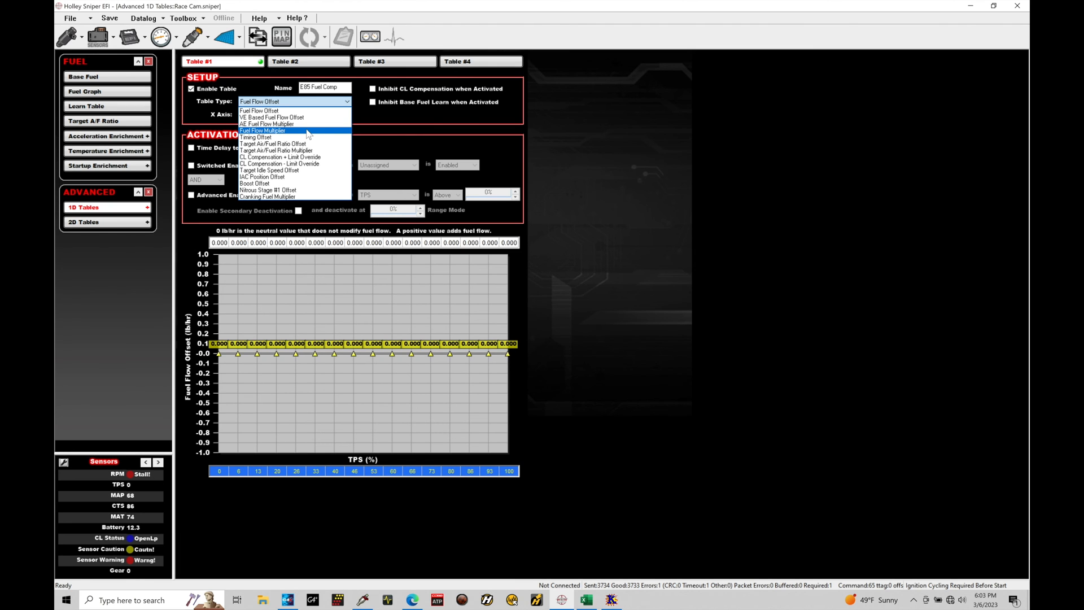
pyautogui.moveTo(329, 157)
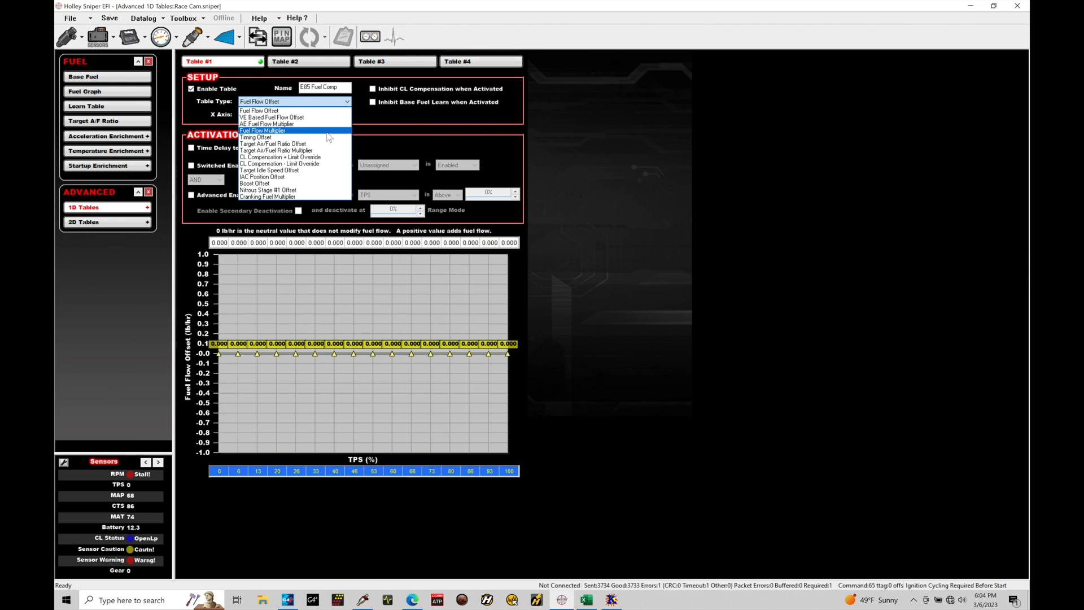
pyautogui.moveTo(313, 137)
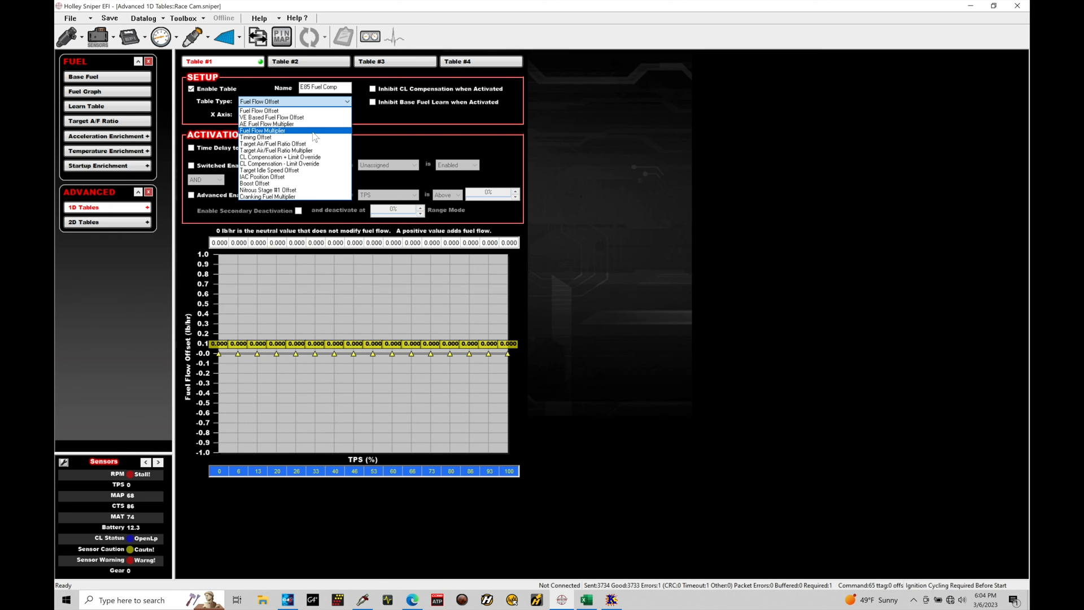
pyautogui.moveTo(295, 116)
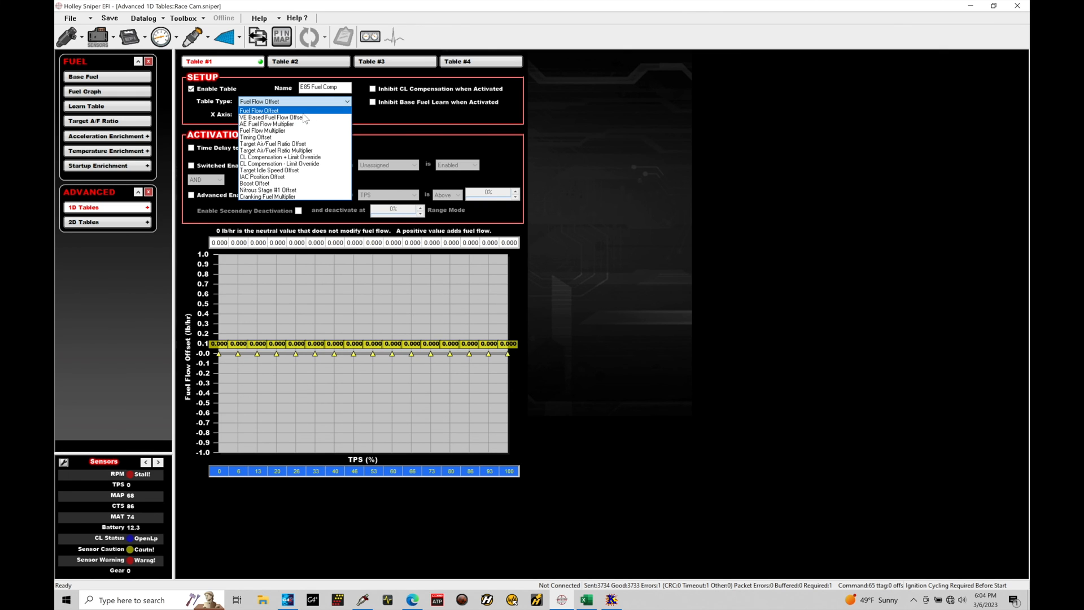
pyautogui.moveTo(338, 245)
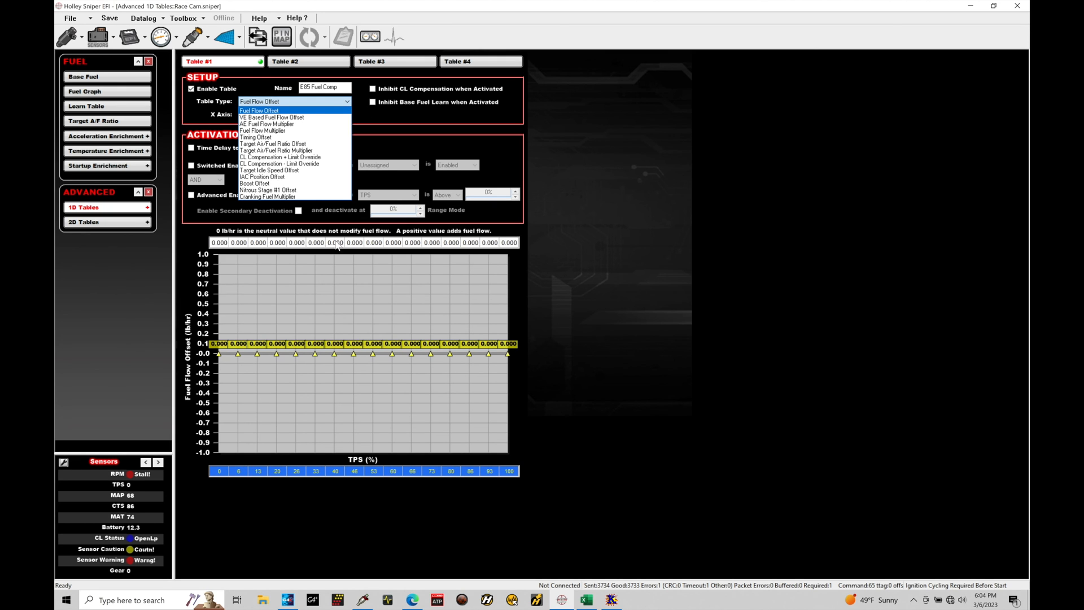
pyautogui.moveTo(351, 252)
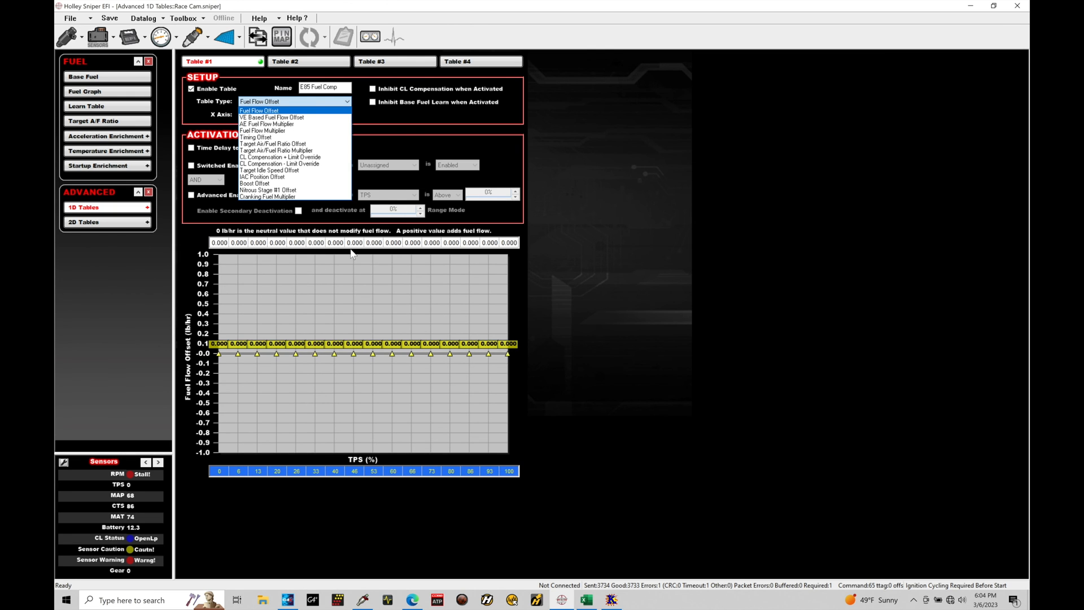
pyautogui.moveTo(290, 124)
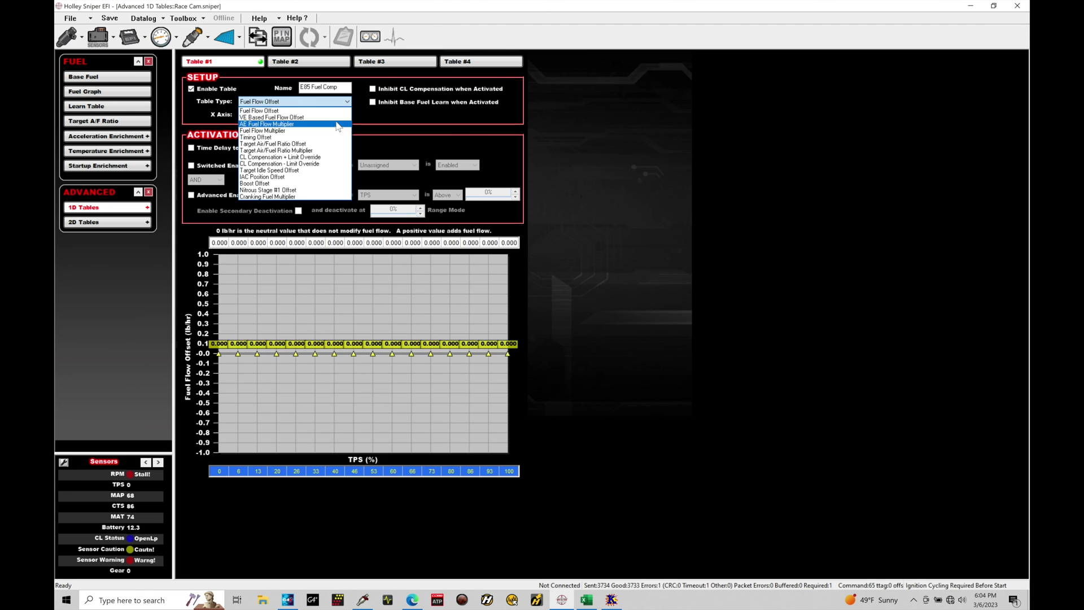
pyautogui.moveTo(272, 116)
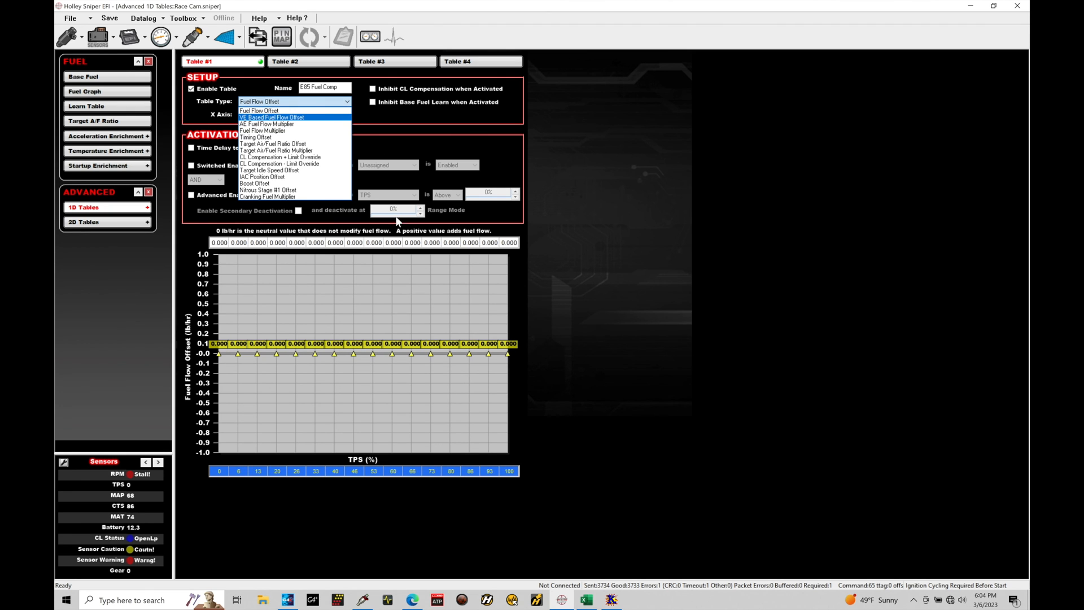
pyautogui.moveTo(350, 251)
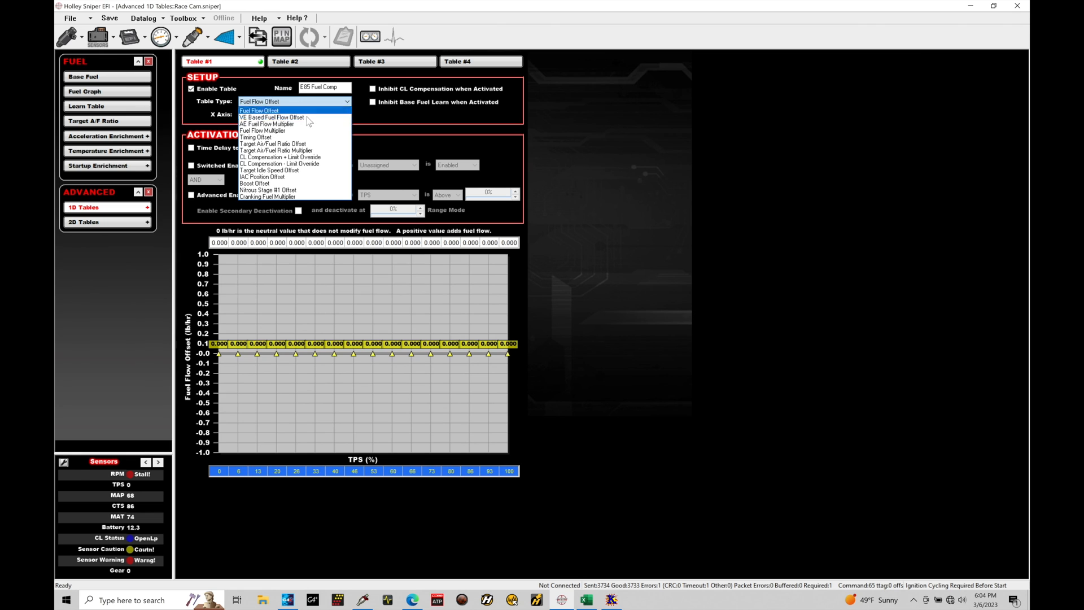
pyautogui.moveTo(300, 131)
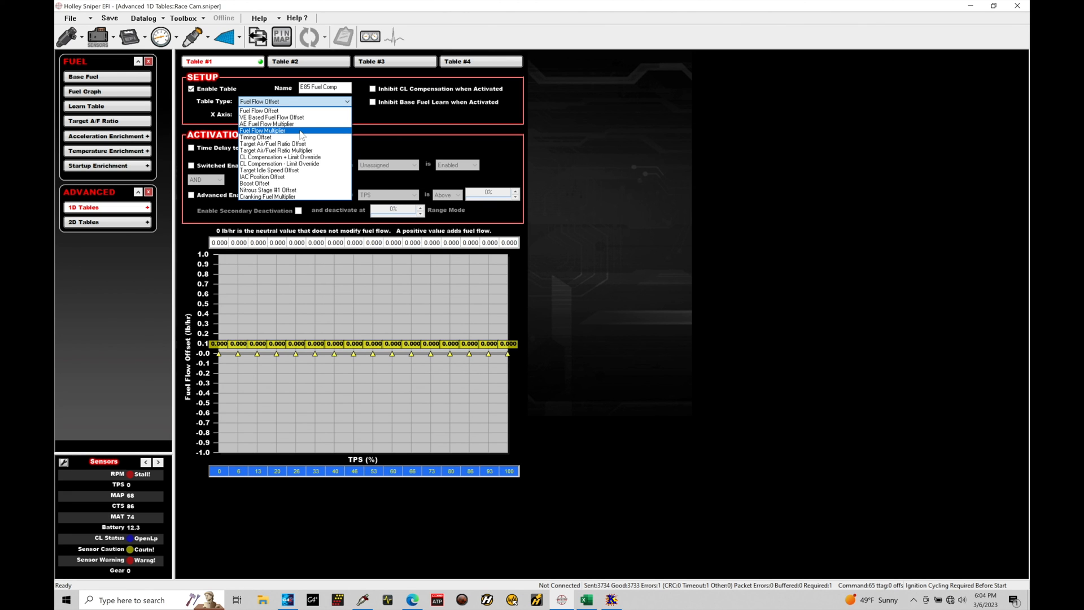
pyautogui.moveTo(300, 115)
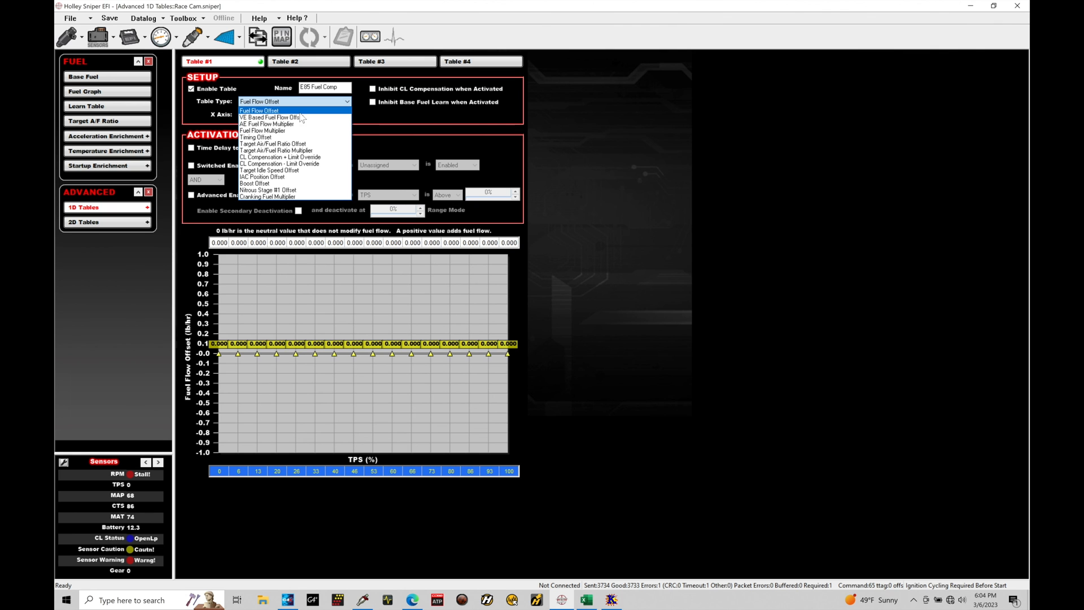
pyautogui.moveTo(263, 131)
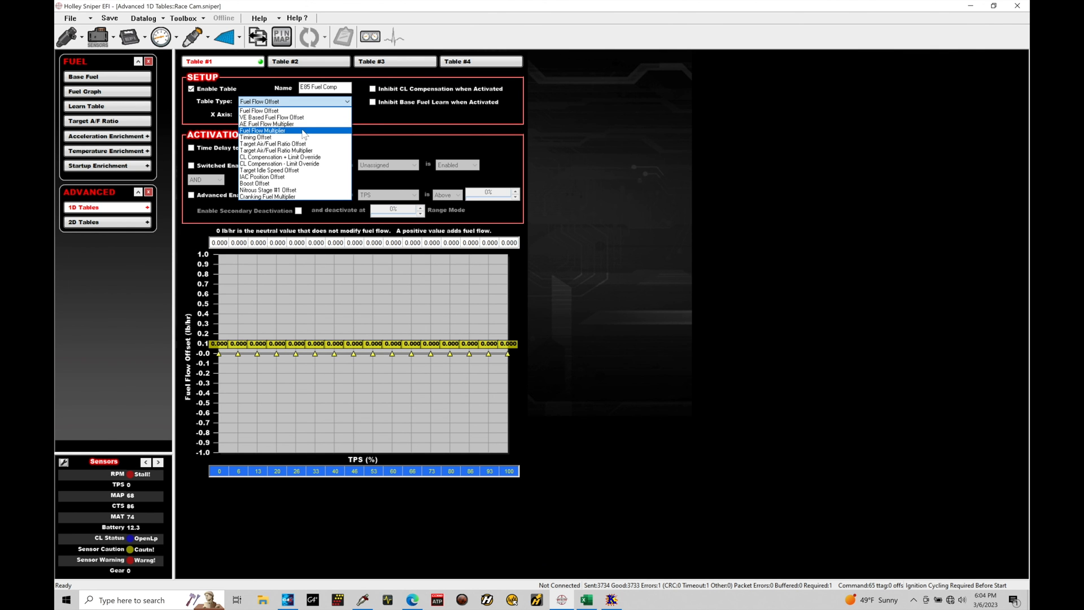